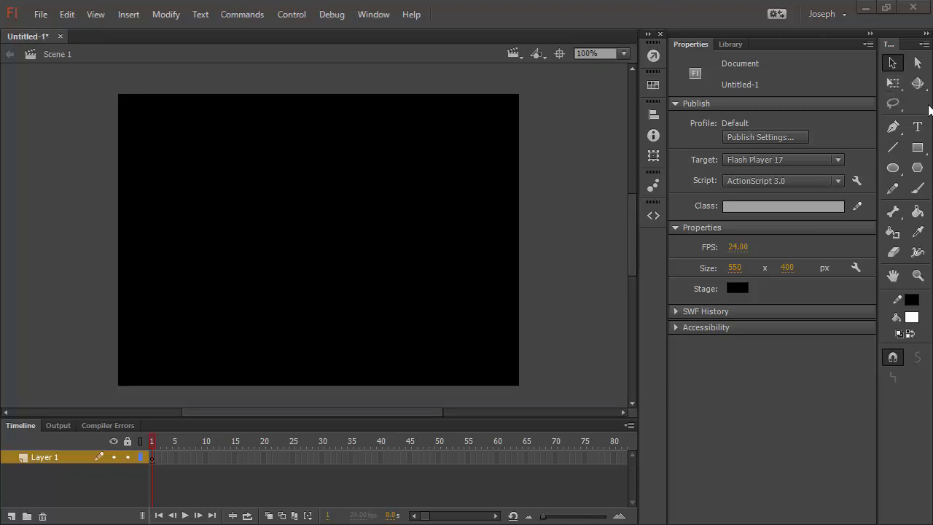
Draw a thin orange horizontal line across the upper part of the stage with the Line tool
left_click(892, 147)
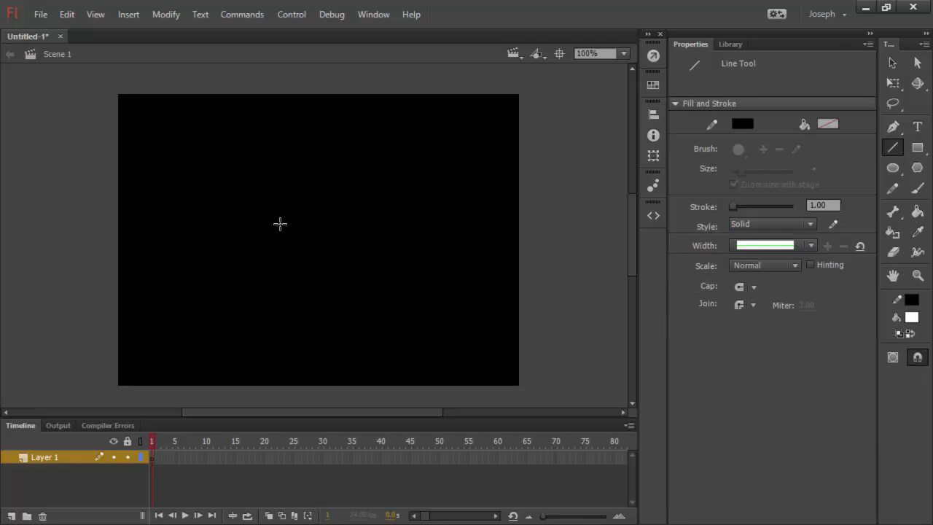
left_click(741, 123)
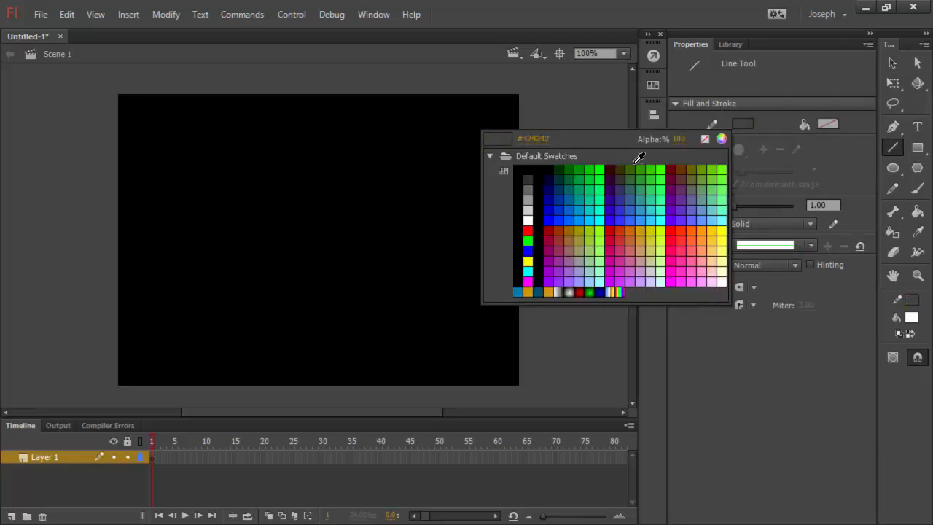
left_click(656, 226)
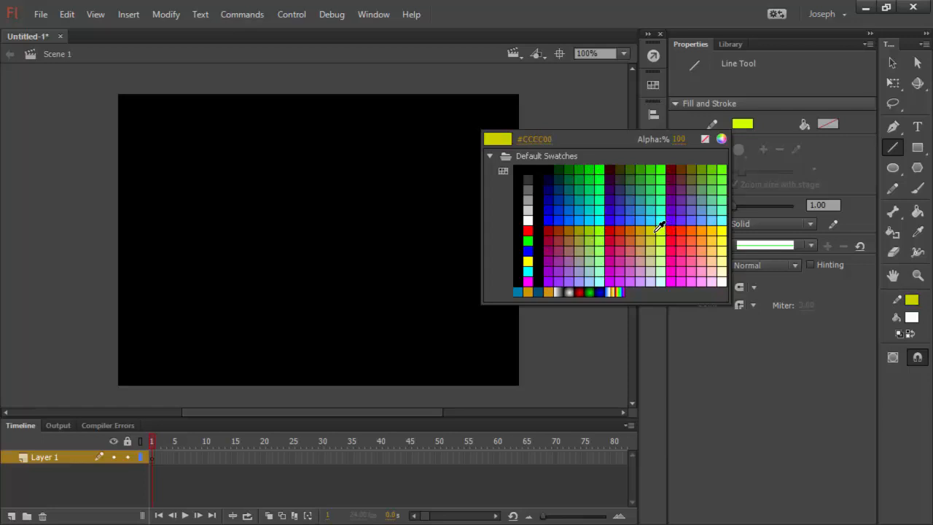
left_click(636, 231)
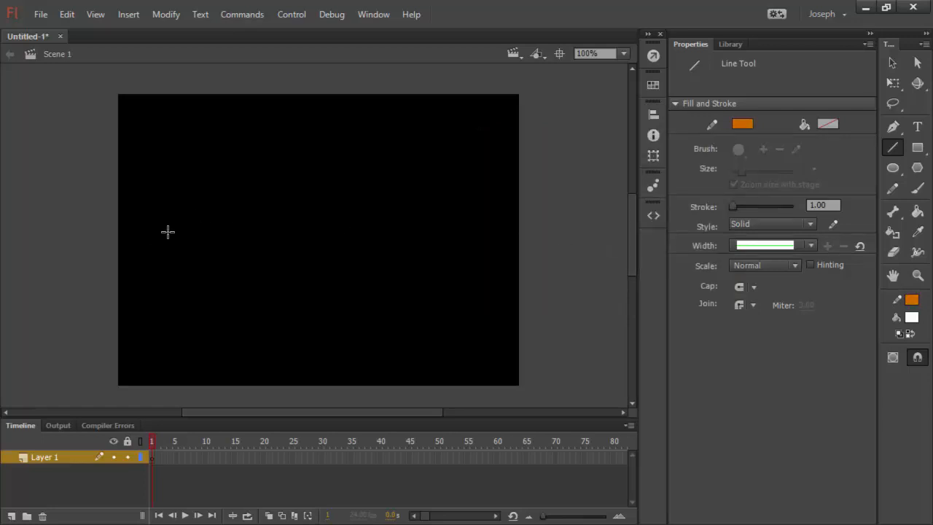
left_click_drag(155, 206, 479, 204)
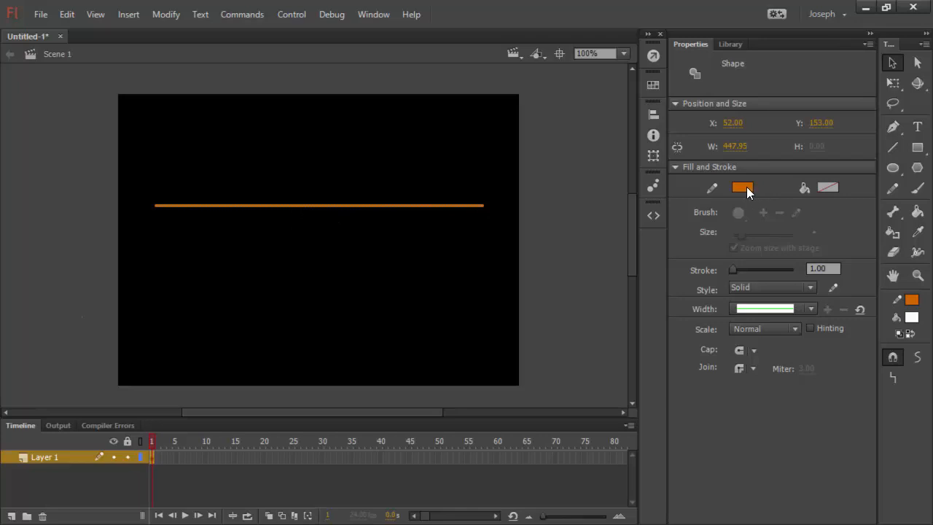
mouse_move(826, 205)
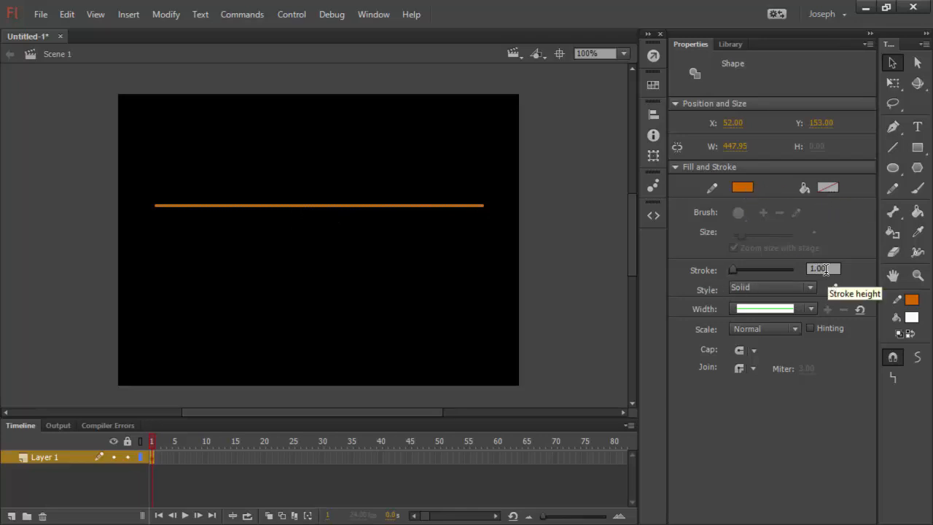
mouse_move(815, 294)
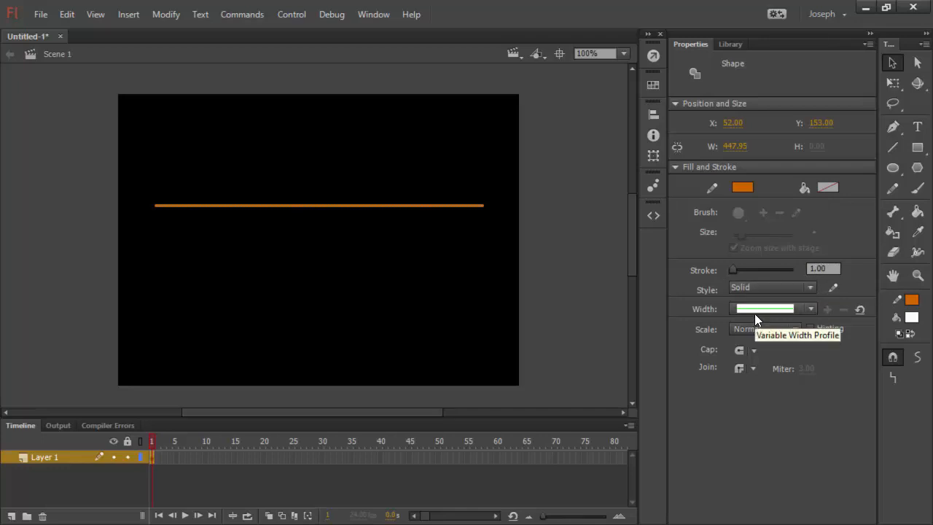
mouse_move(770, 315)
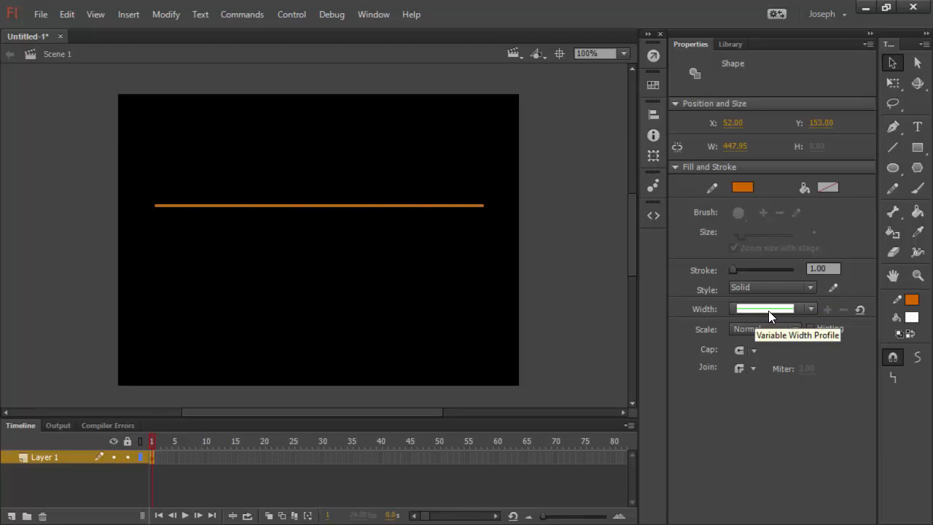
mouse_move(792, 314)
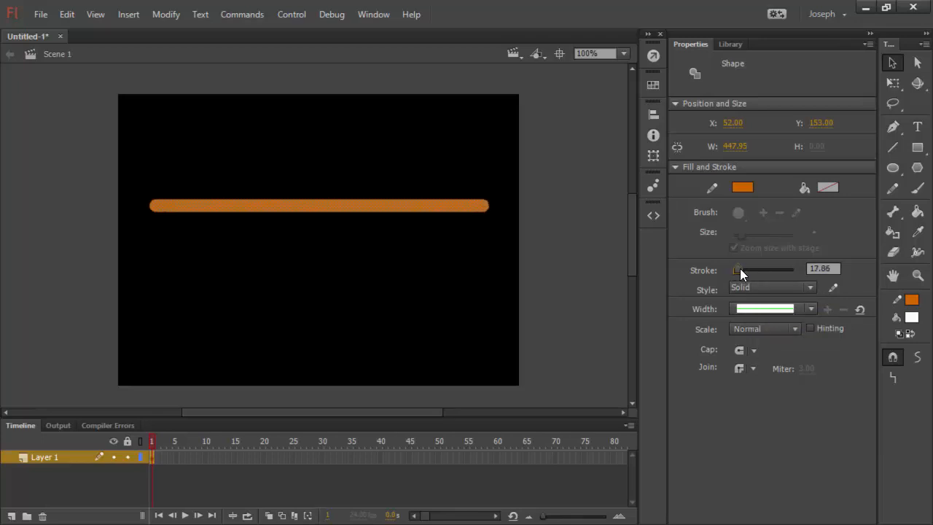
Thicken the orange line's stroke to about 32, try Cap None then Round, and inspect Join options
left_click_drag(736, 268, 742, 268)
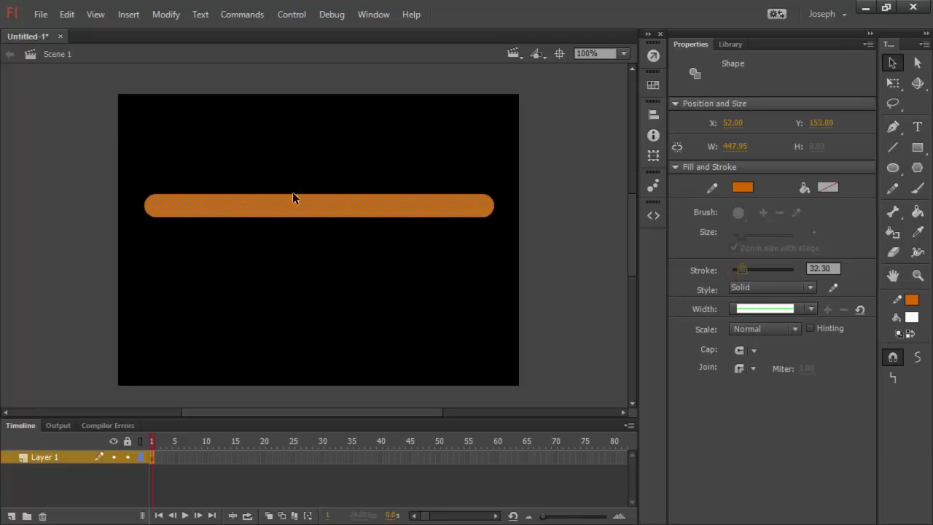
mouse_move(470, 242)
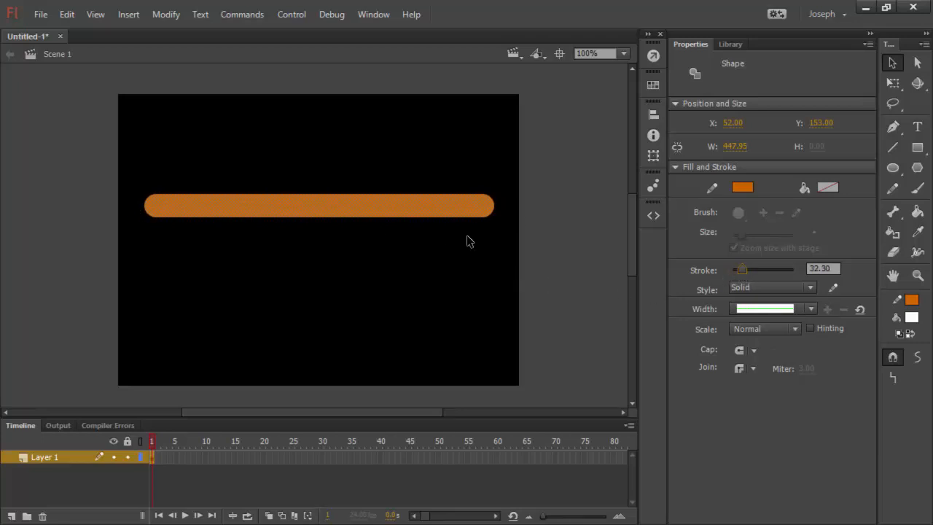
mouse_move(768, 370)
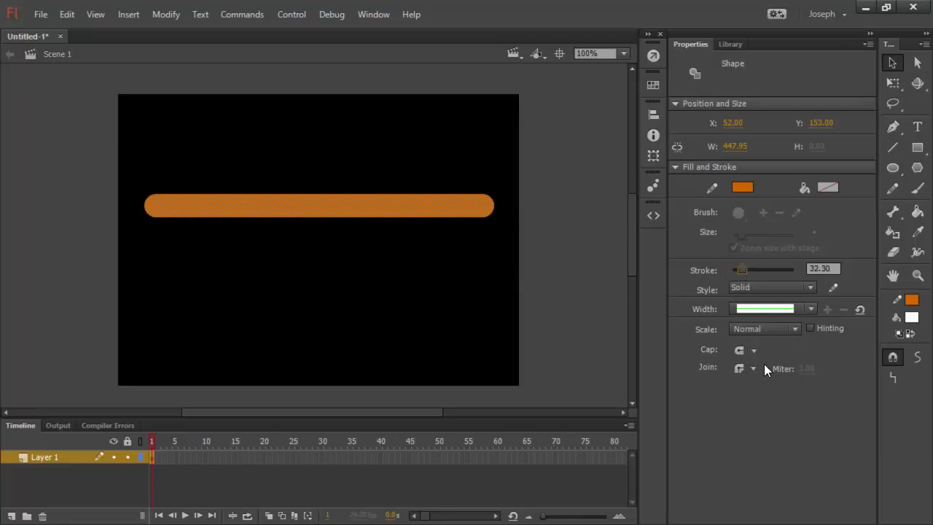
left_click(754, 350)
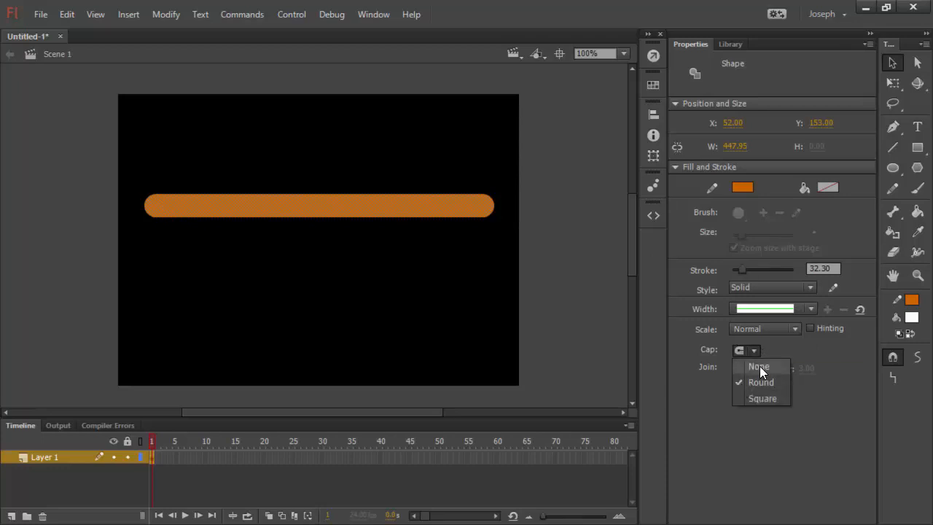
left_click(758, 367)
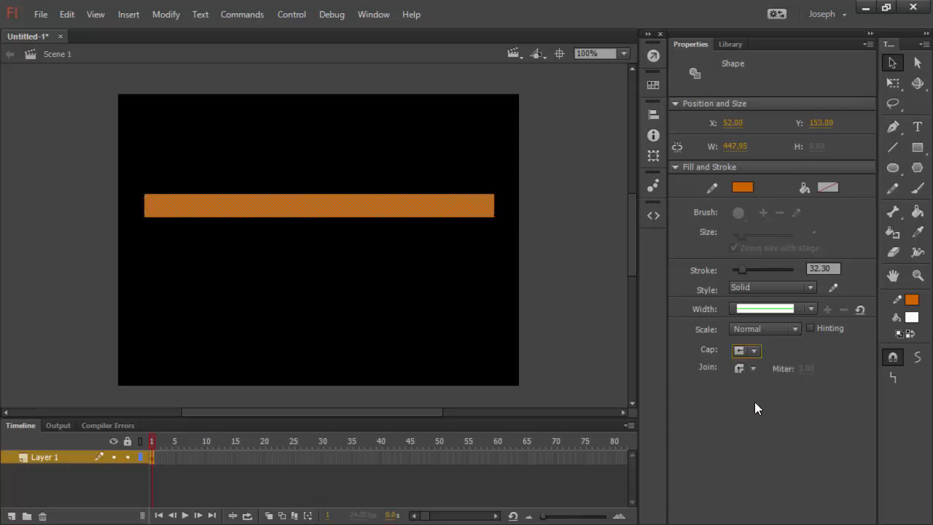
left_click(739, 350)
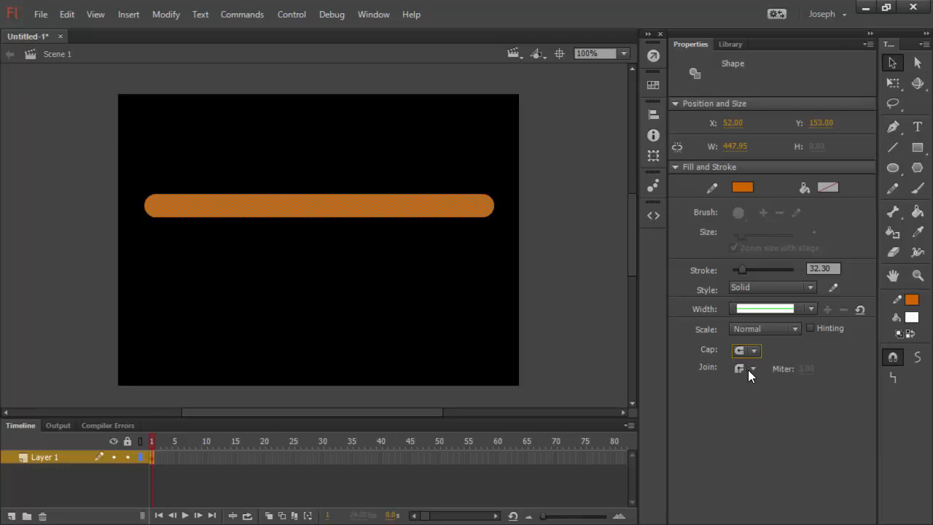
left_click(753, 368)
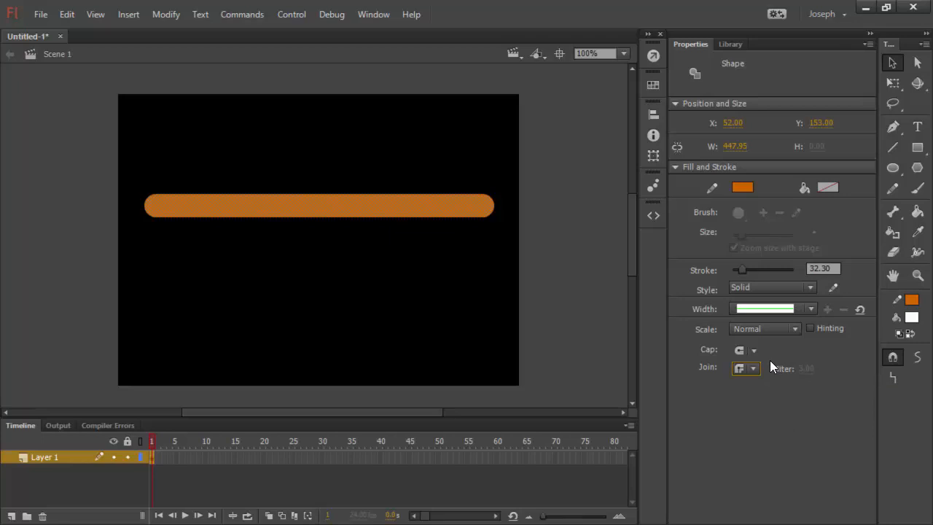
mouse_move(763, 317)
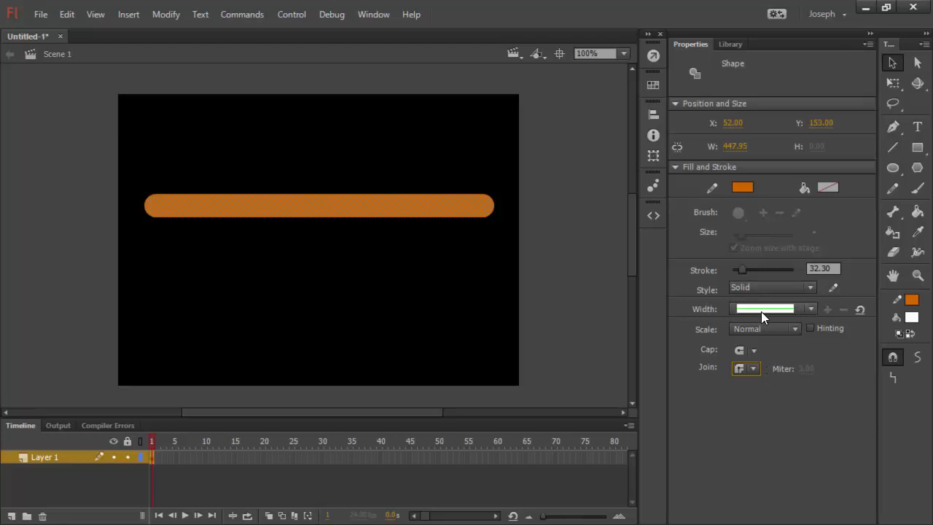
mouse_move(798, 310)
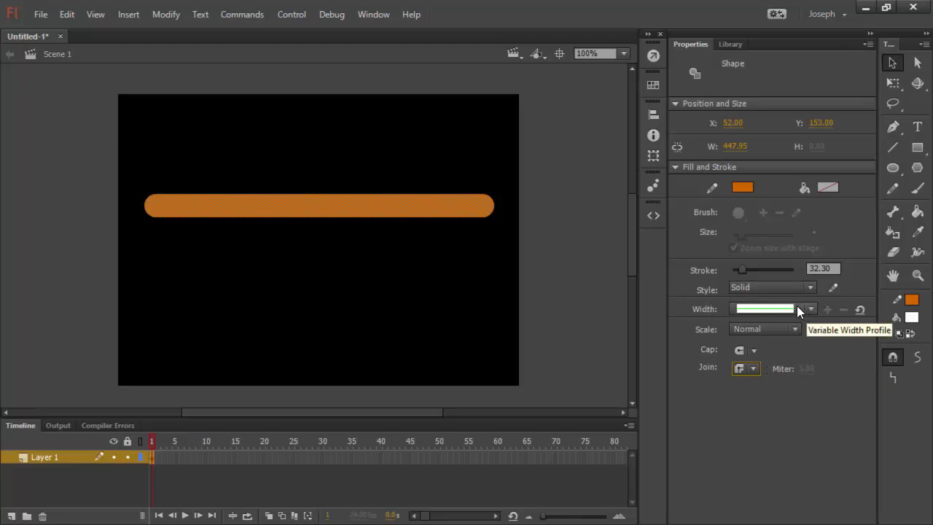
mouse_move(811, 310)
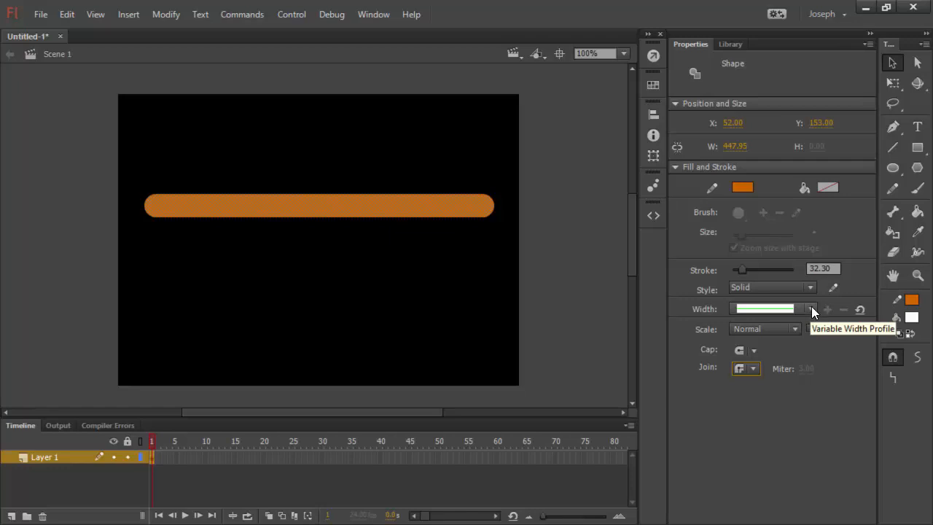
Apply several preset width profiles to the orange line, ending with flat, pointed ends
left_click(809, 308)
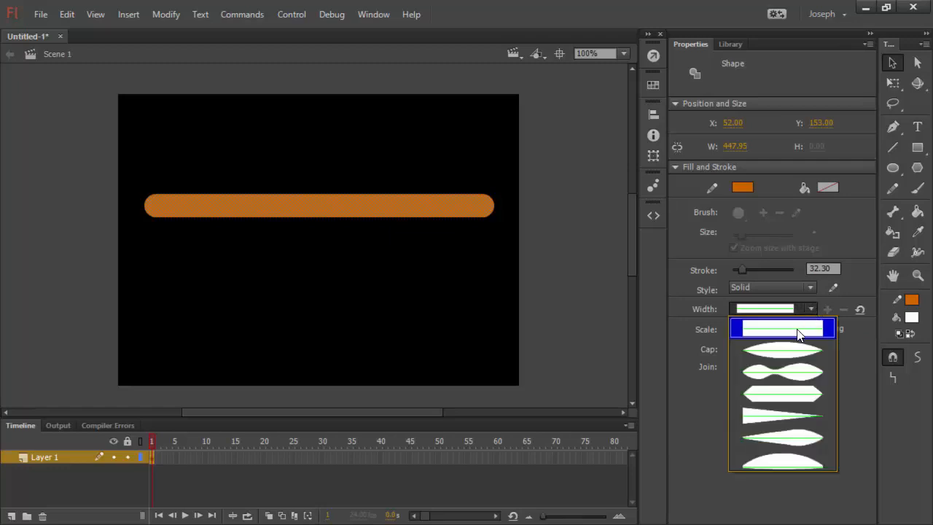
mouse_move(800, 352)
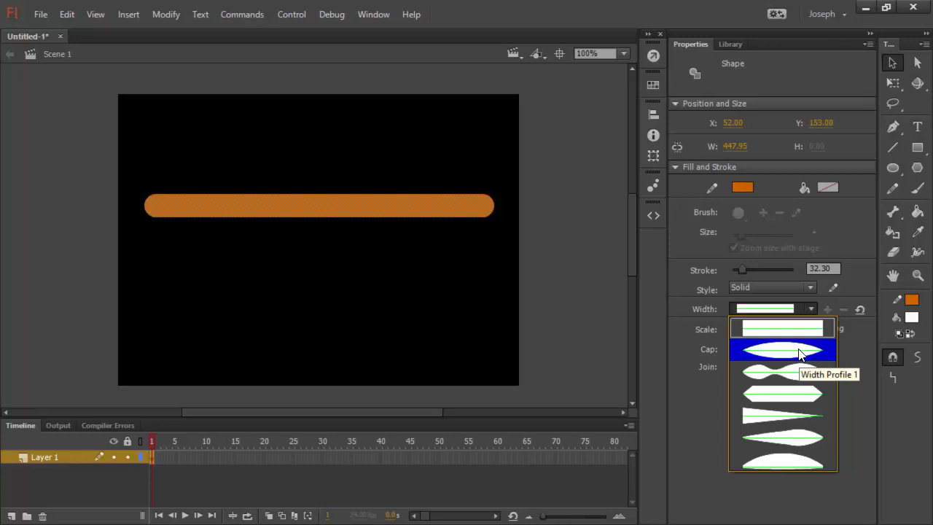
left_click(782, 350)
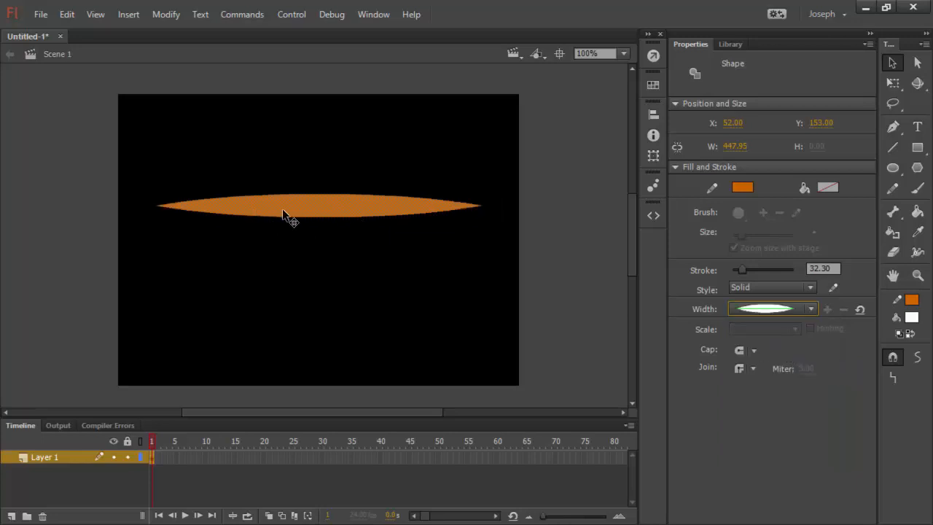
left_click(809, 308)
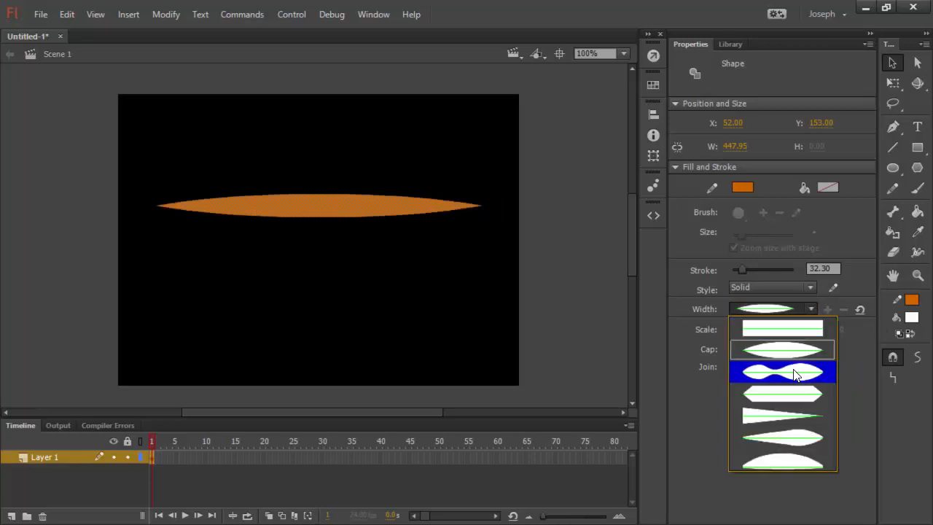
left_click(782, 373)
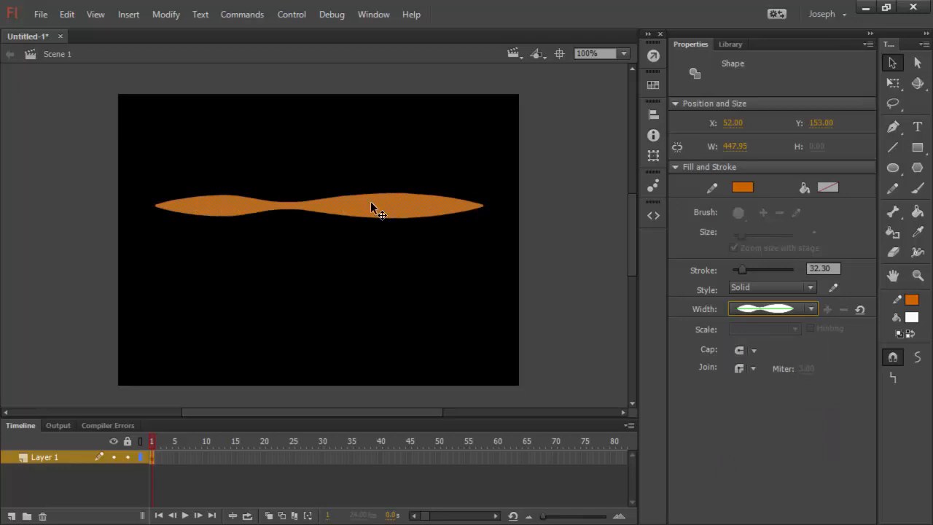
left_click(809, 308)
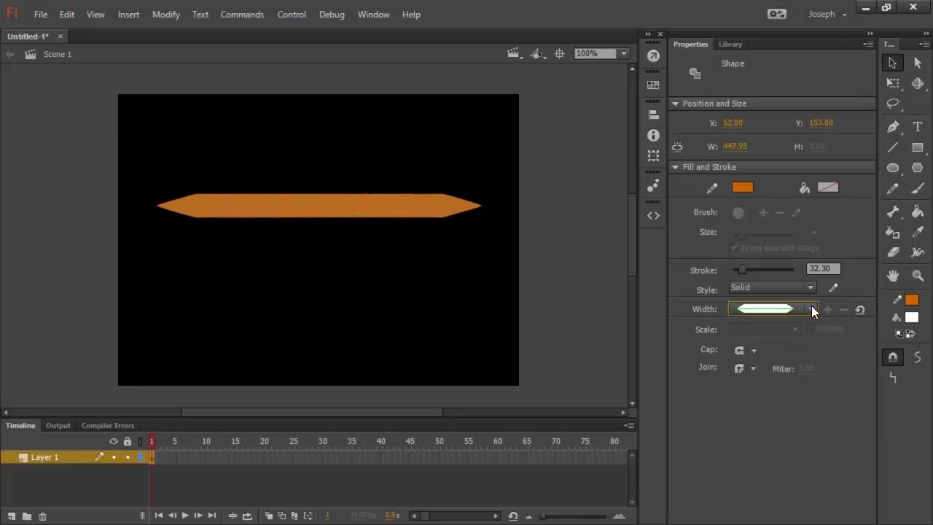
left_click(810, 308)
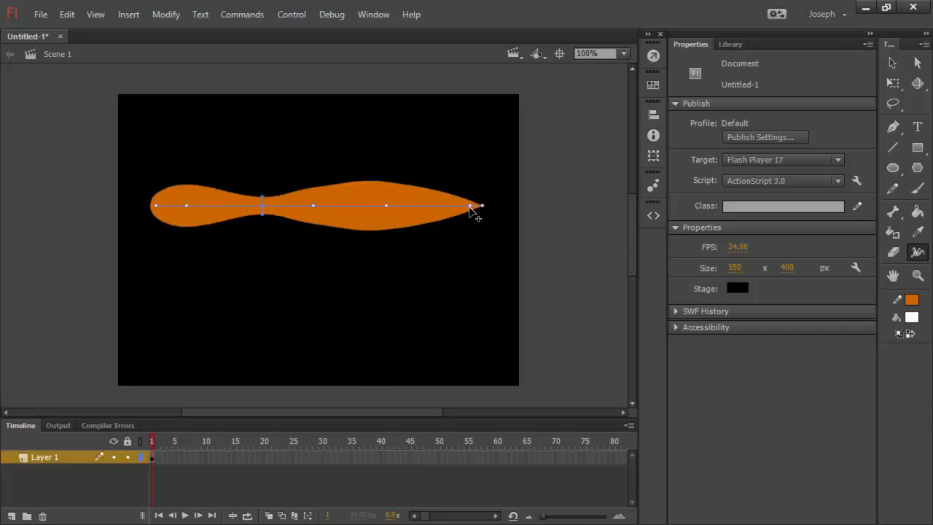
Drag width points at the right tip, left pinch and middle bulge to form a wave
left_click_drag(473, 207, 464, 197)
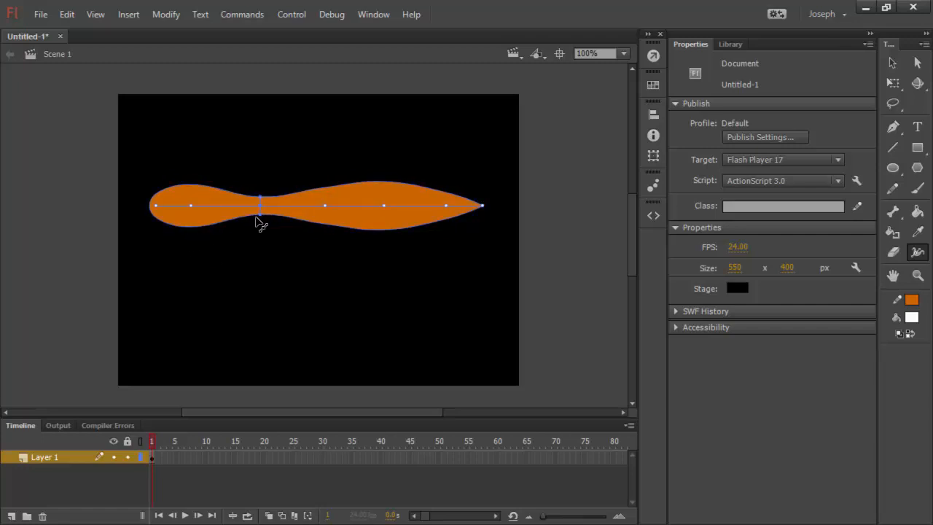
left_click_drag(260, 205, 251, 242)
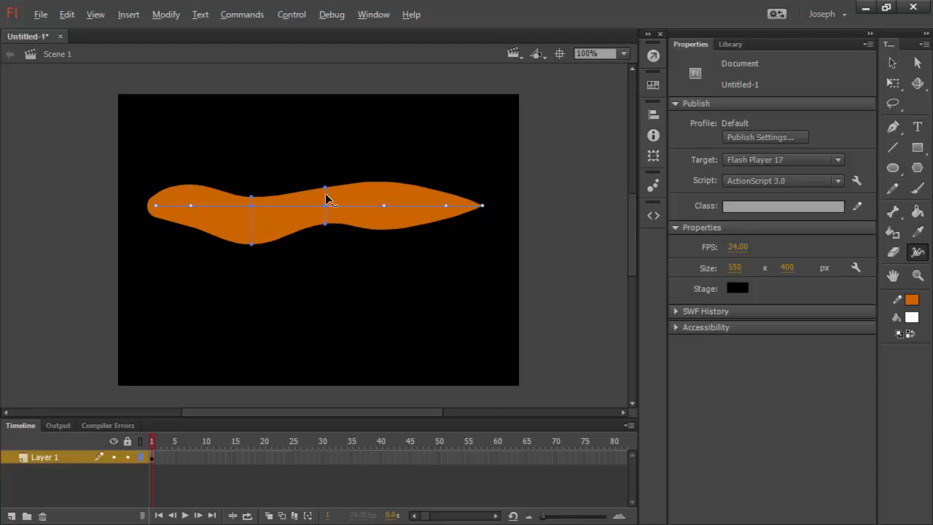
left_click_drag(326, 199, 325, 174)
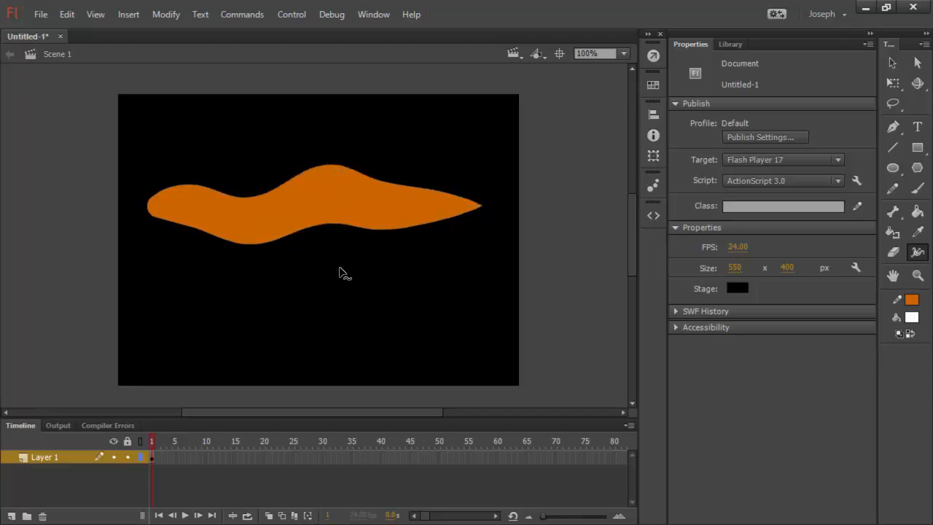
mouse_move(349, 350)
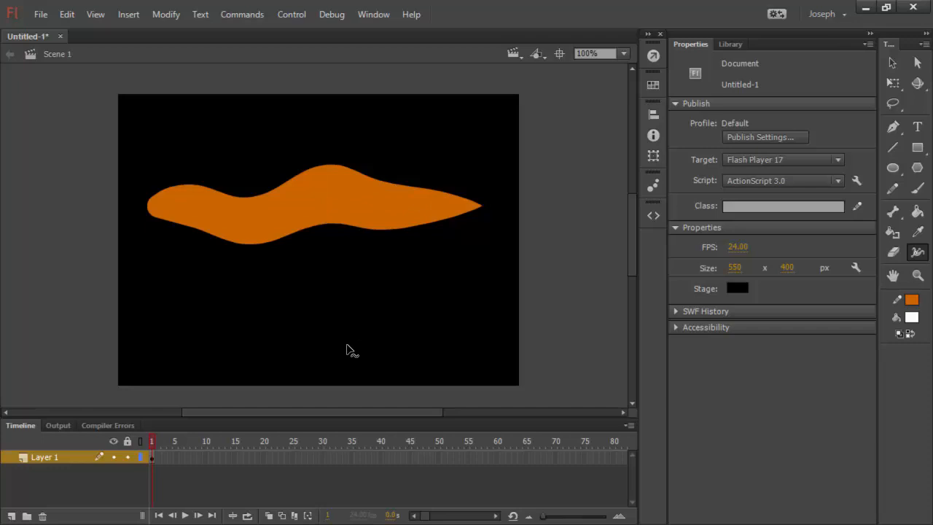
mouse_move(379, 344)
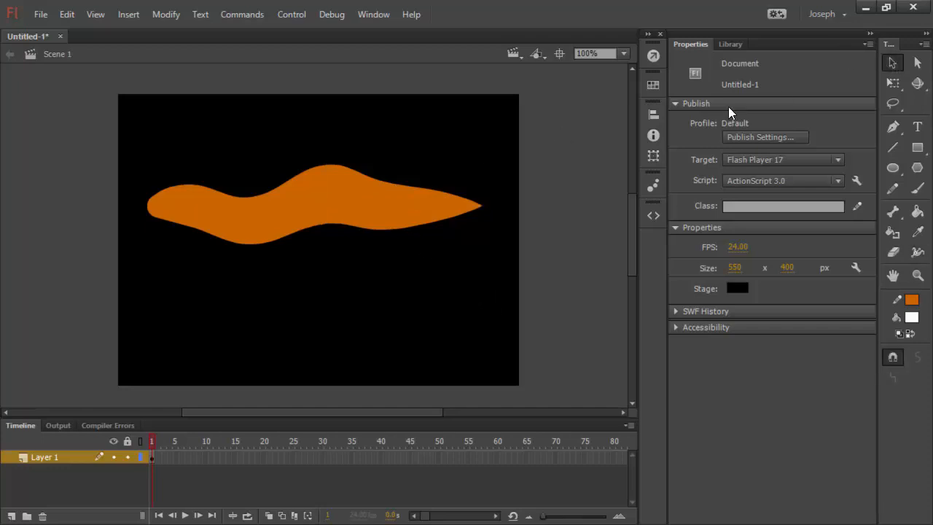
Save the selected wavy stroke's width shape as a new profile named 'Squggle'
left_click(386, 196)
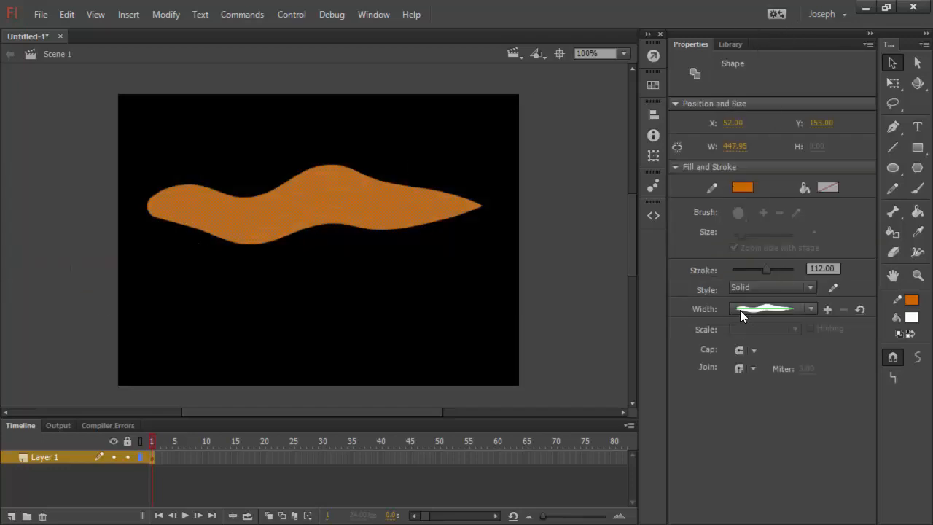
mouse_move(769, 310)
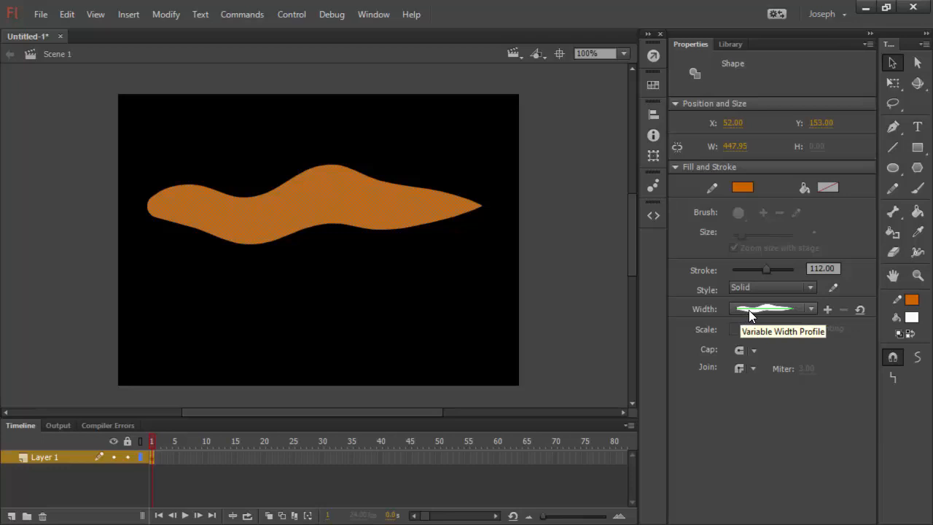
left_click(810, 308)
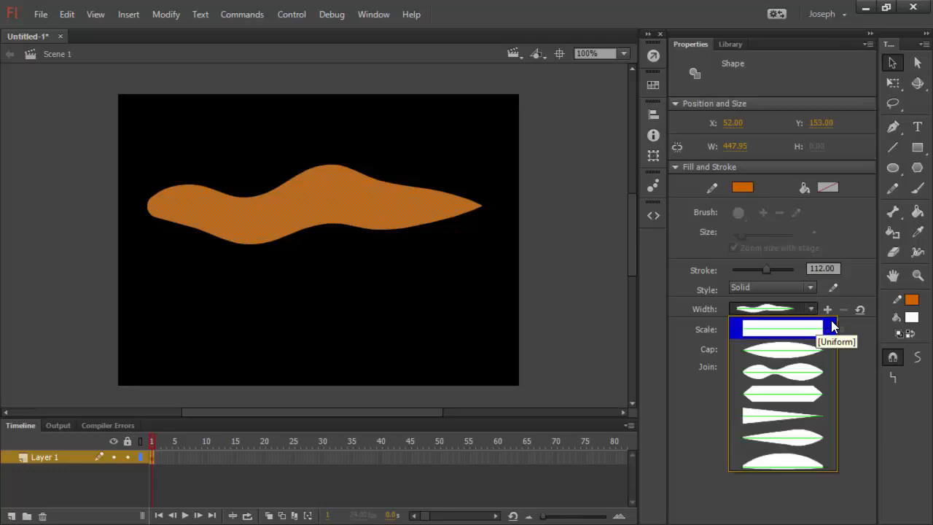
left_click(763, 348)
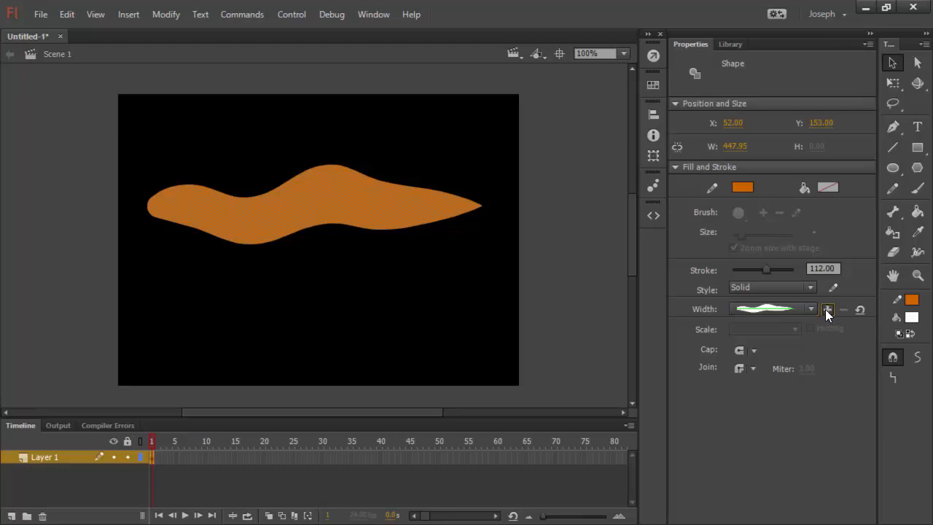
left_click(827, 309)
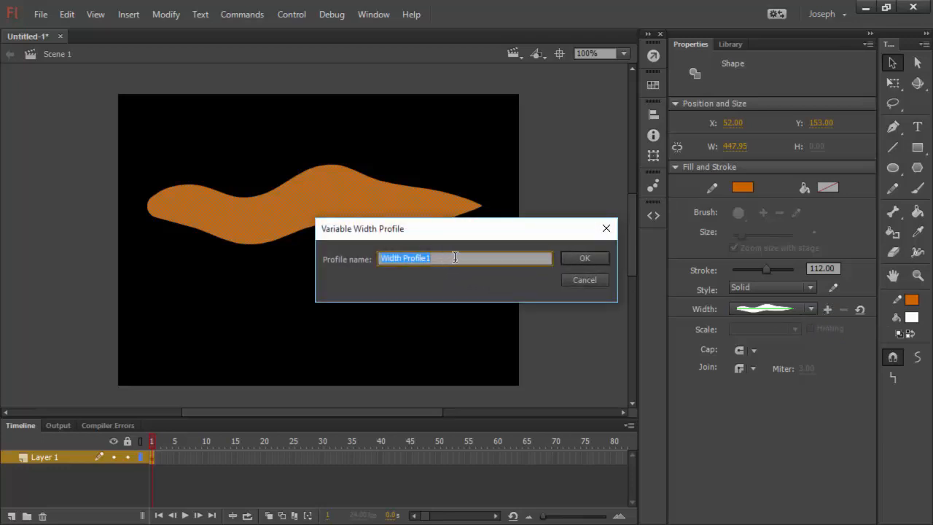
type("Squggl")
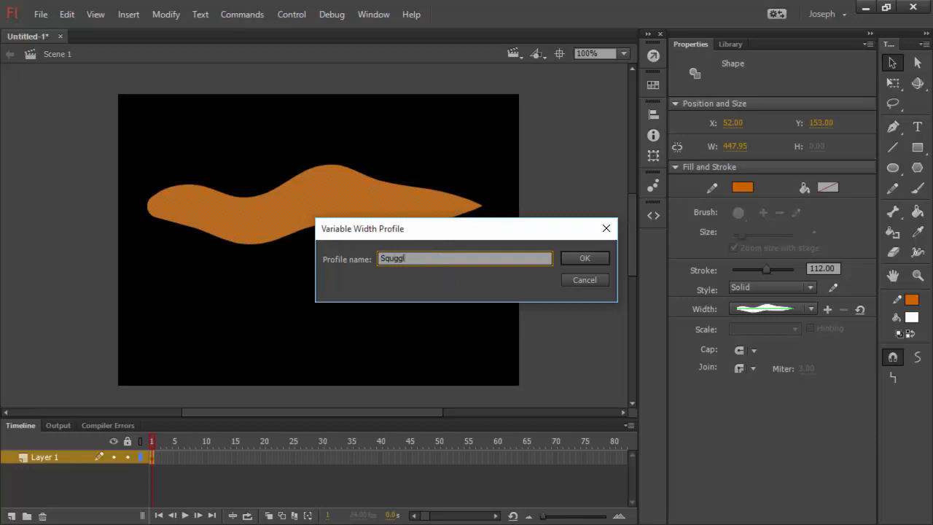
type("e")
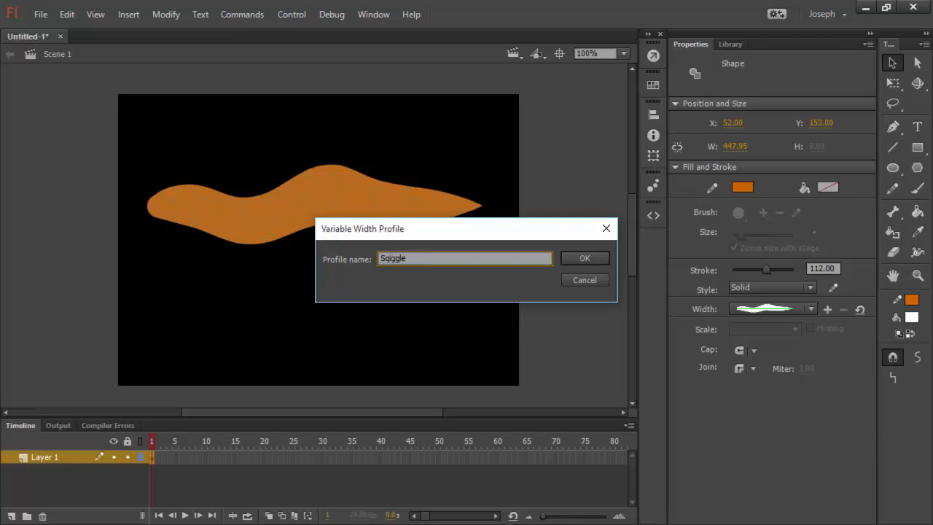
left_click(584, 257)
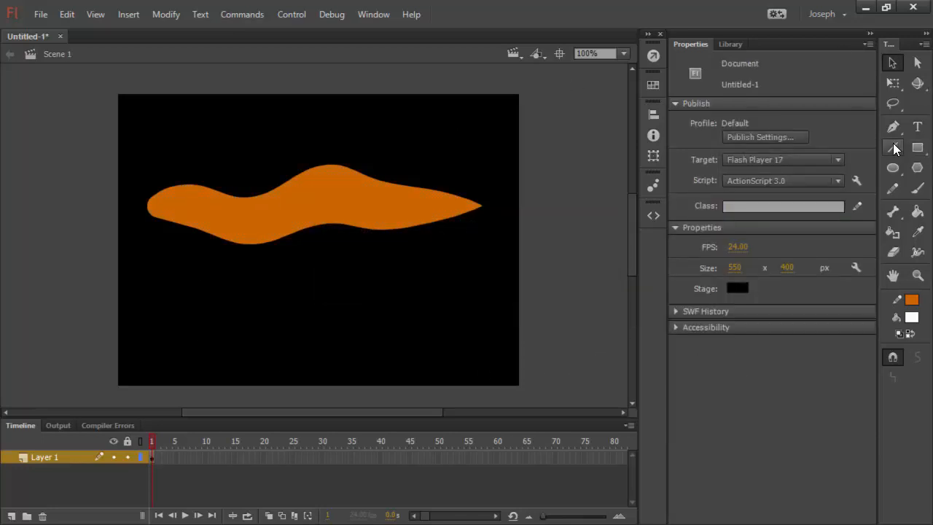
Draw a second orange line below and apply the saved squiggle width profile
left_click(892, 147)
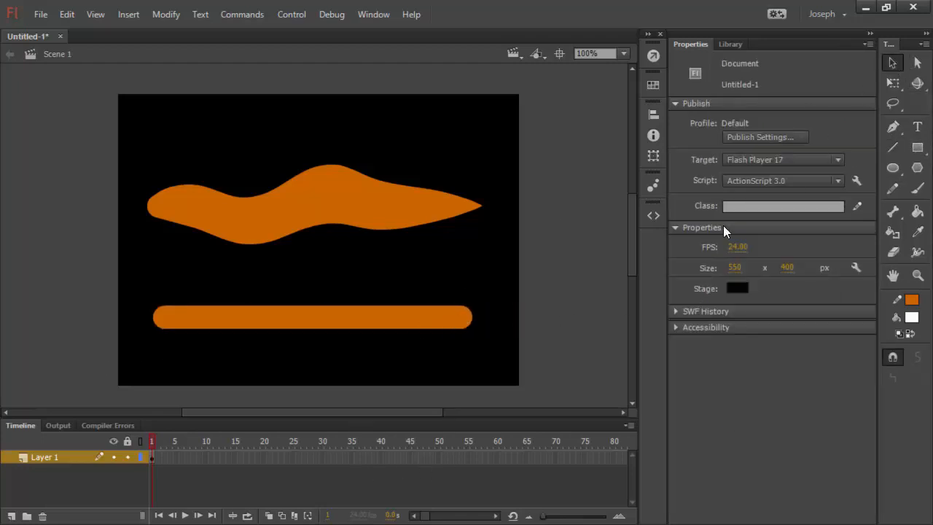
left_click(312, 317)
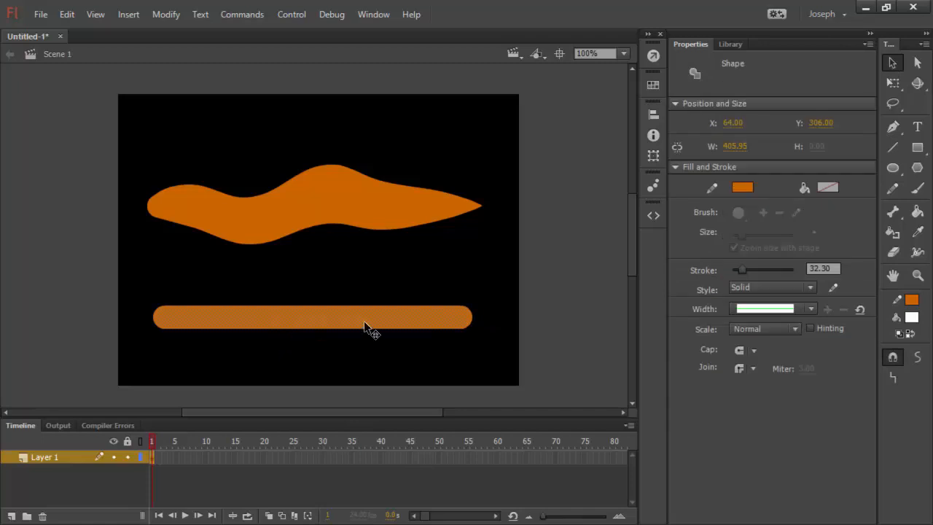
mouse_move(917, 252)
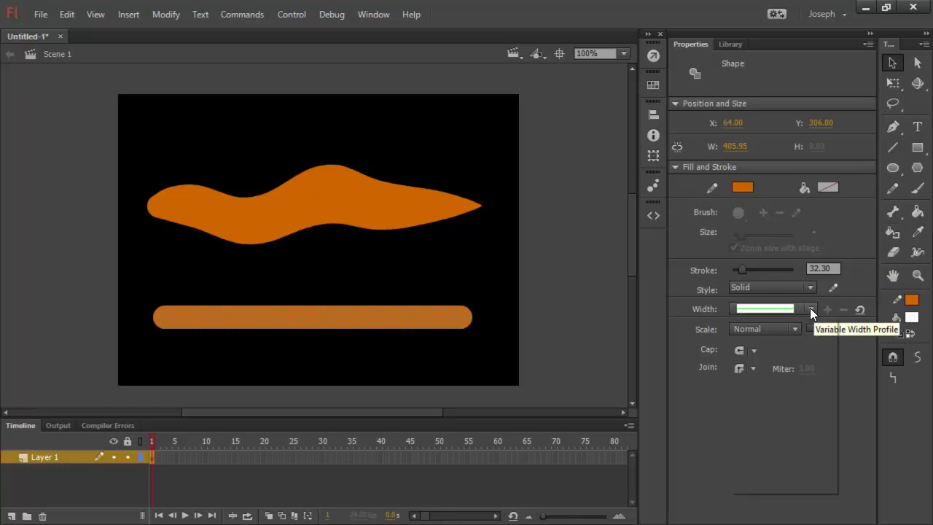
left_click(809, 308)
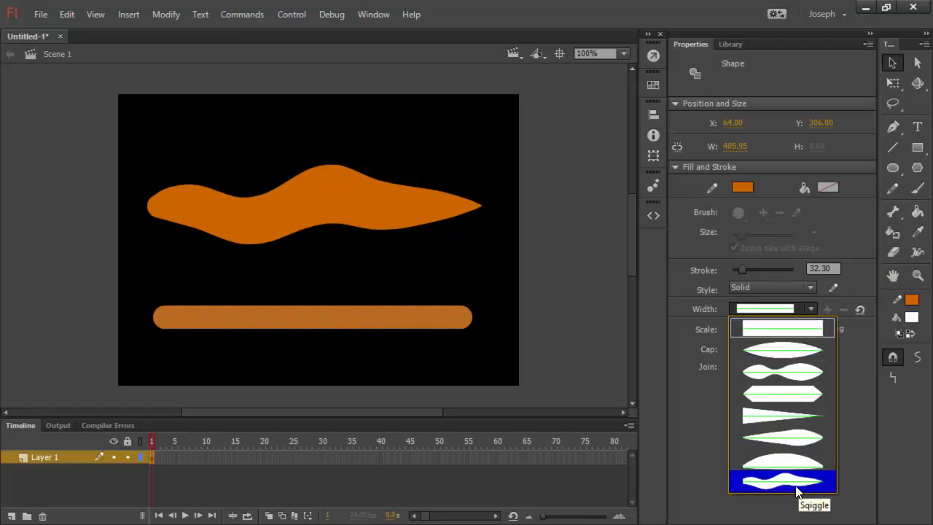
left_click(782, 482)
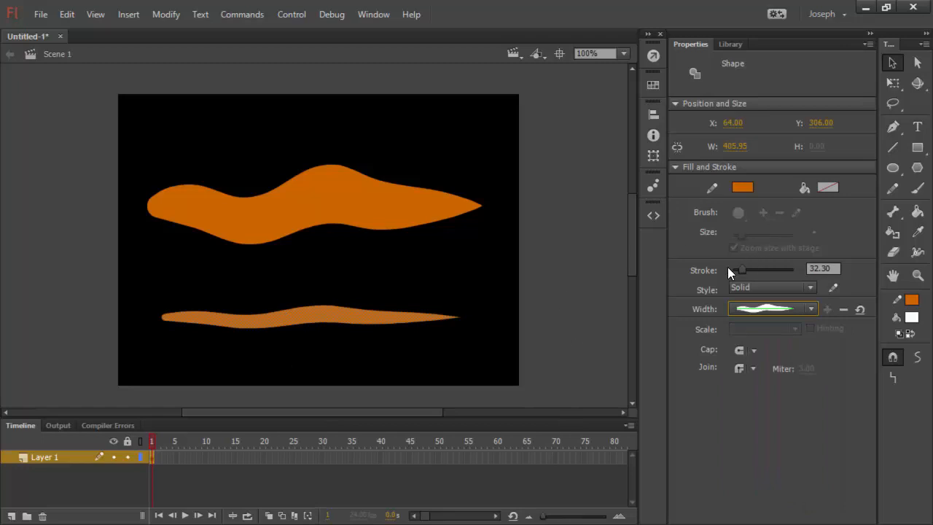
Adjust the second line's stroke thickness slightly thinner and deselect it
left_click_drag(742, 270, 746, 271)
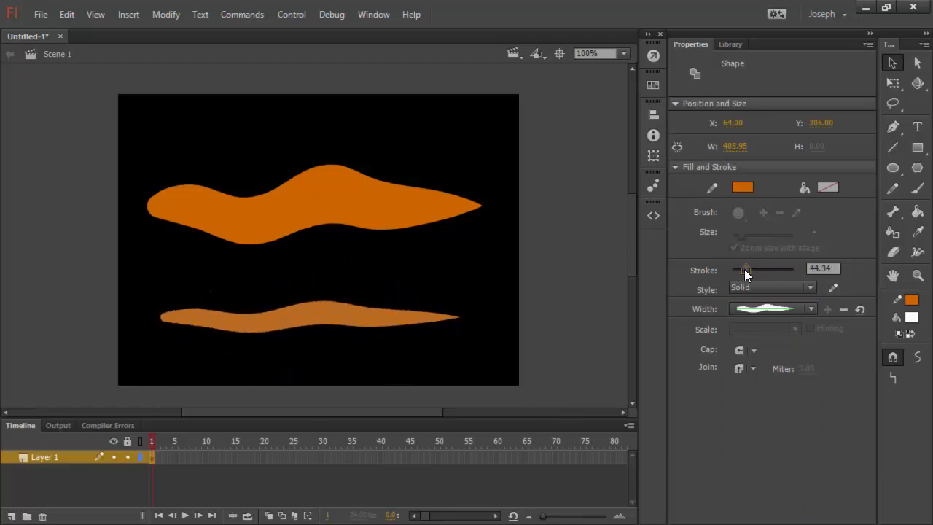
left_click_drag(746, 269, 741, 269)
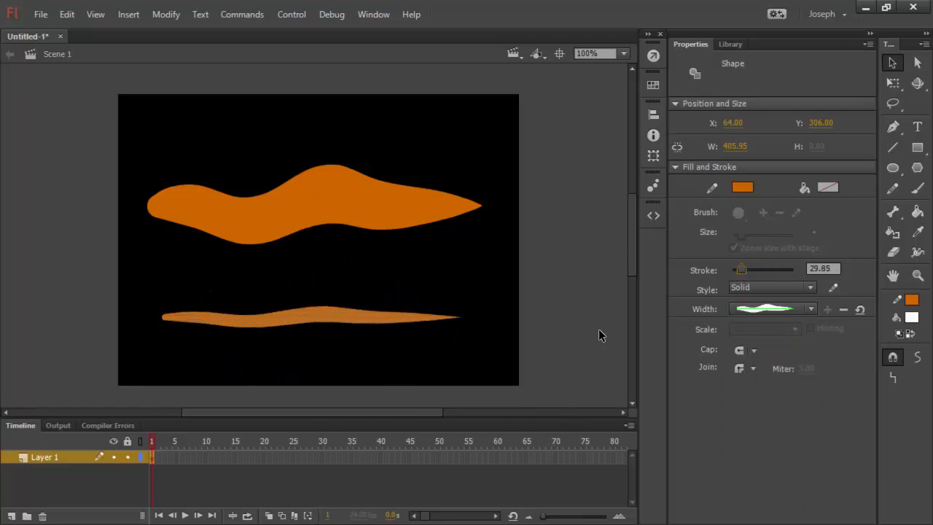
left_click(284, 317)
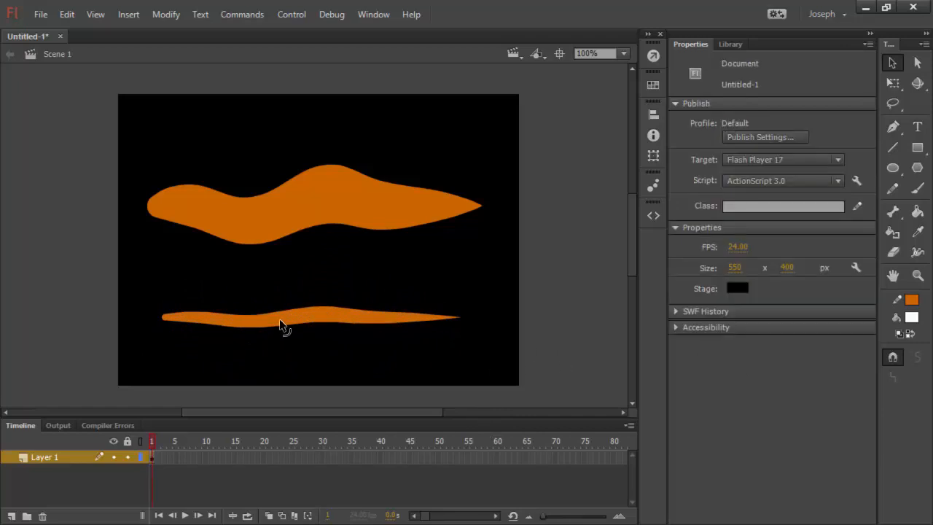